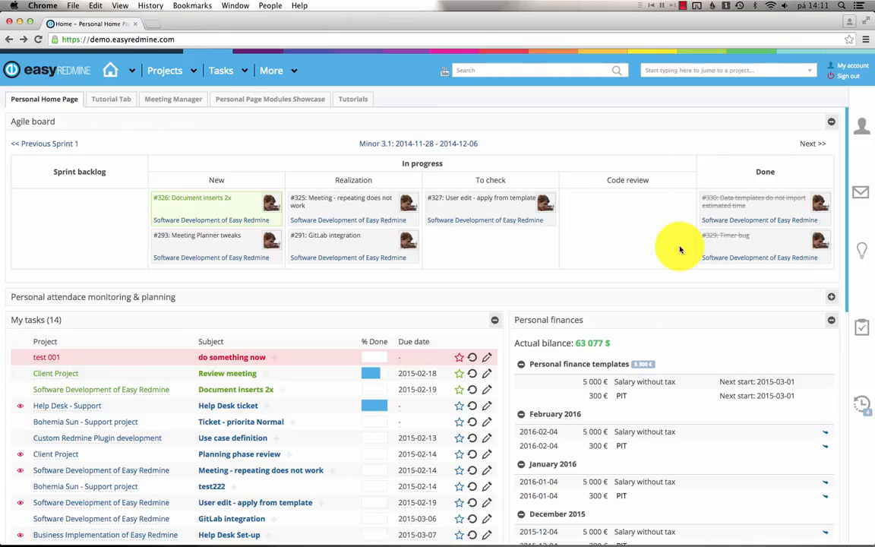
Step: Scroll the My tasks list on the personal home page toward the 'Use case definition' task
scroll("down", 3)
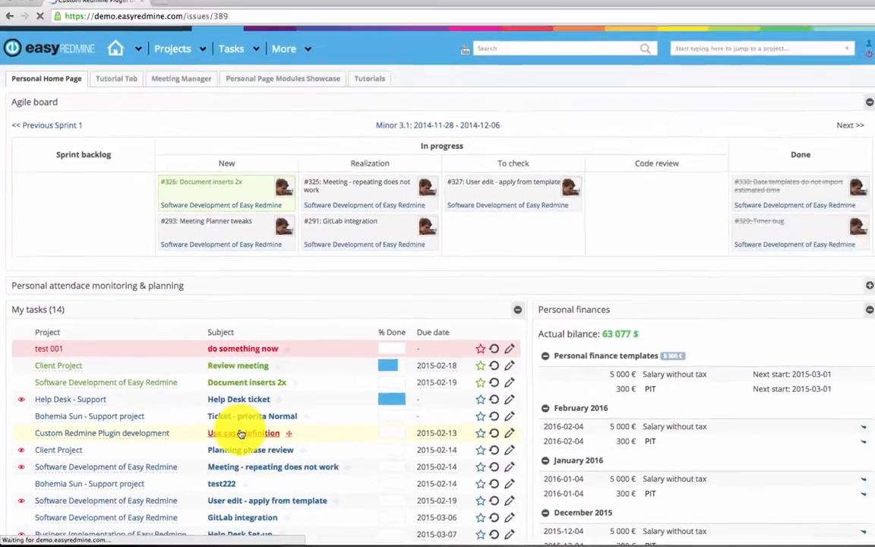
Step: Open task #389 'Use case definition', start its Update form and toggle the additional attributes
left_click(243, 433)
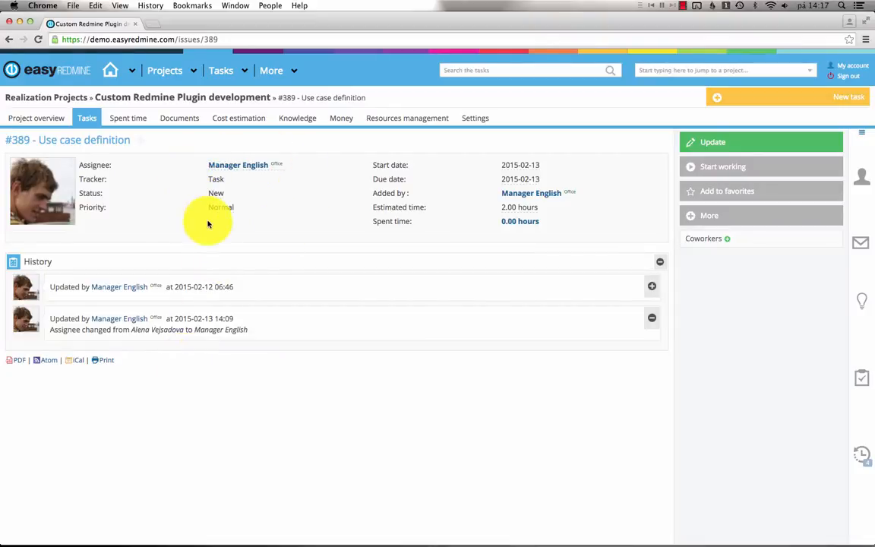
mouse_move(725, 142)
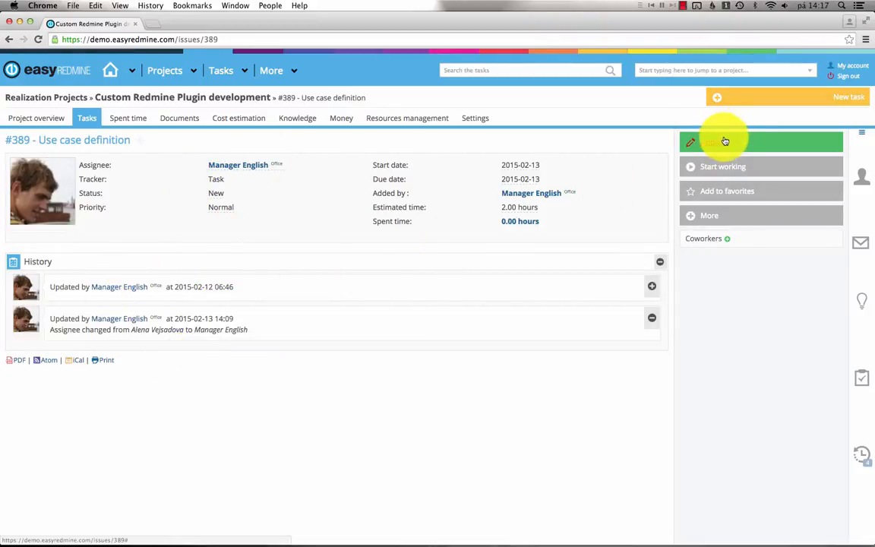
left_click(725, 141)
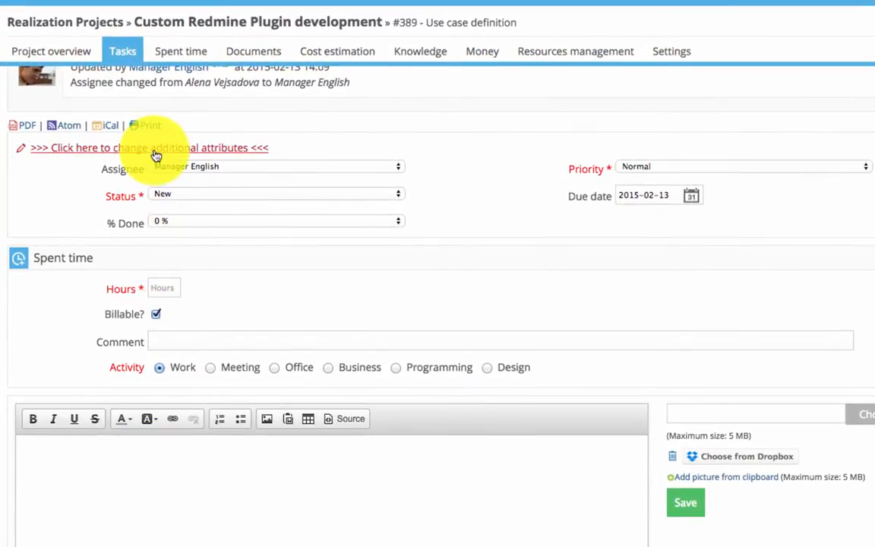
left_click(149, 147)
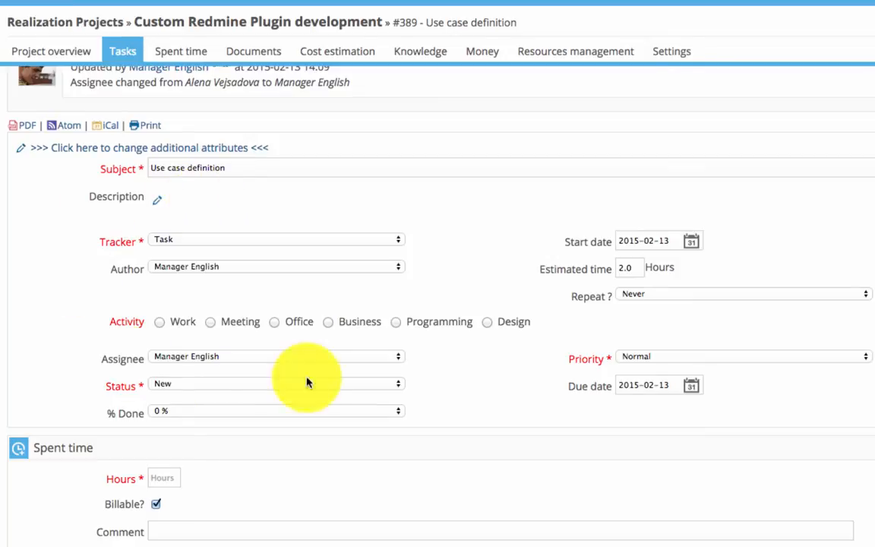
left_click(149, 147)
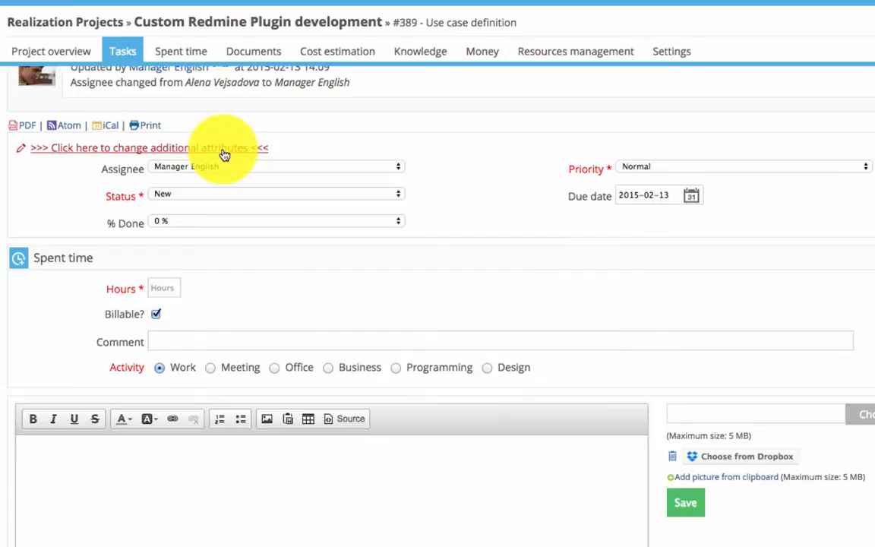
mouse_move(722, 413)
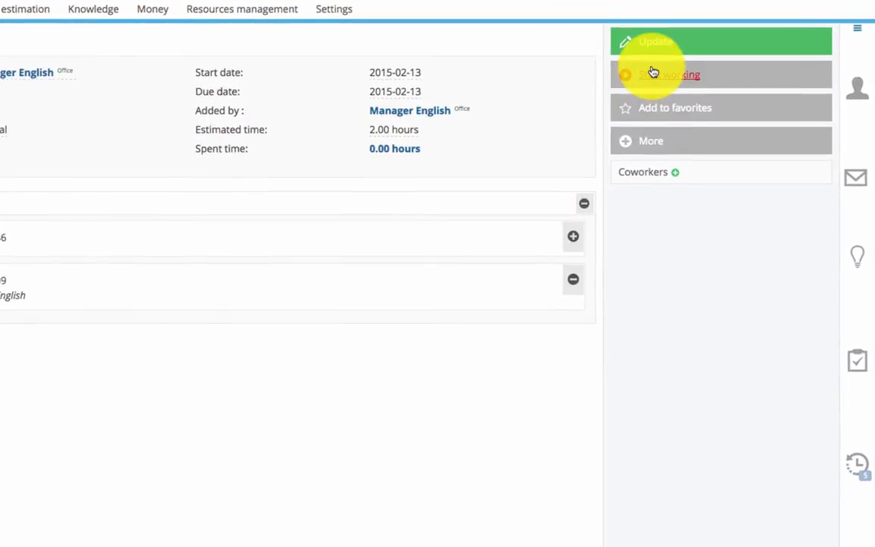
Step: Start working on task #389, changing its status from New to Realisation
left_click(669, 74)
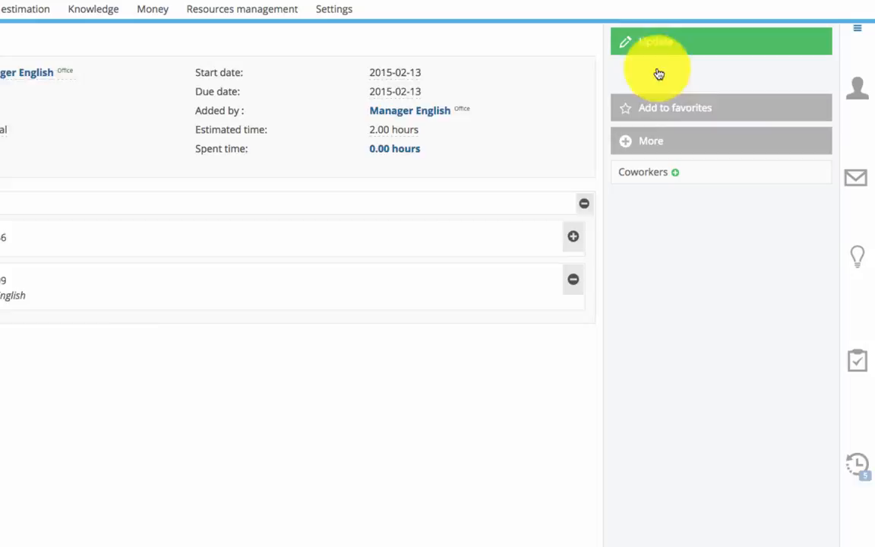
left_click(659, 42)
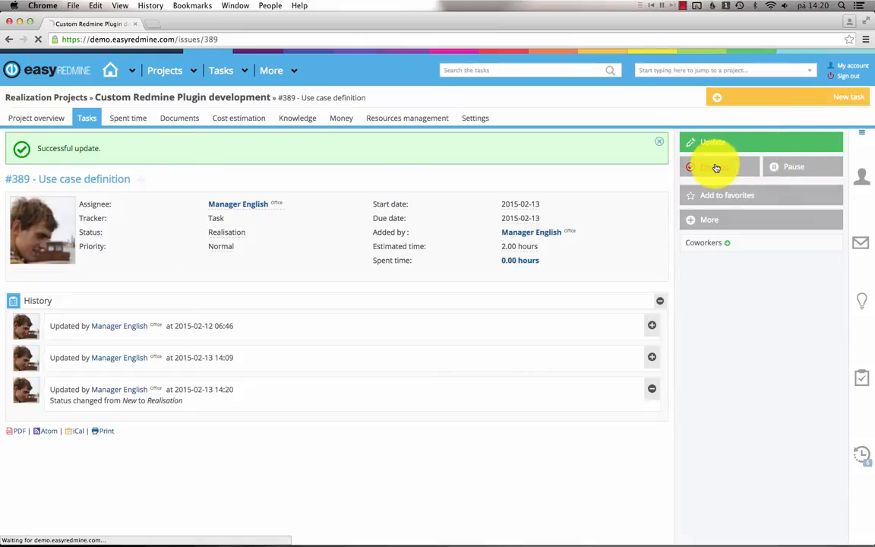
left_click(714, 165)
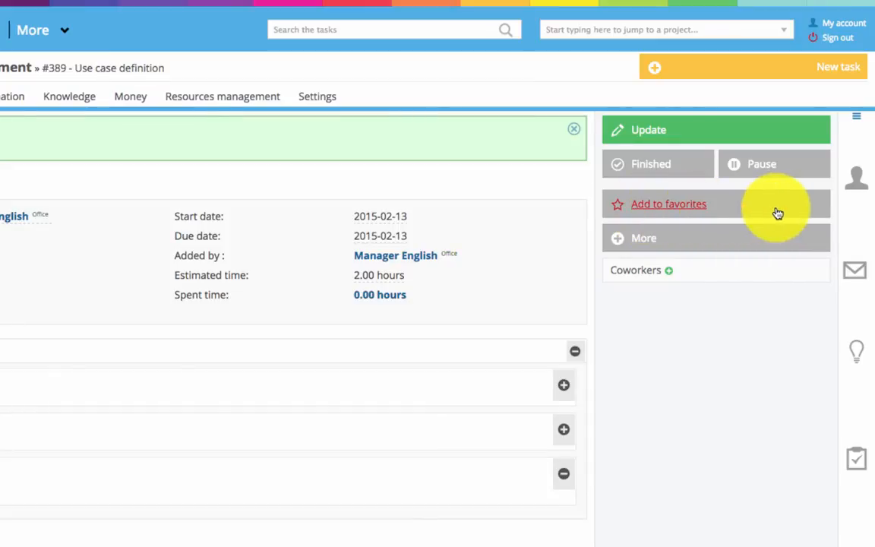
mouse_move(712, 237)
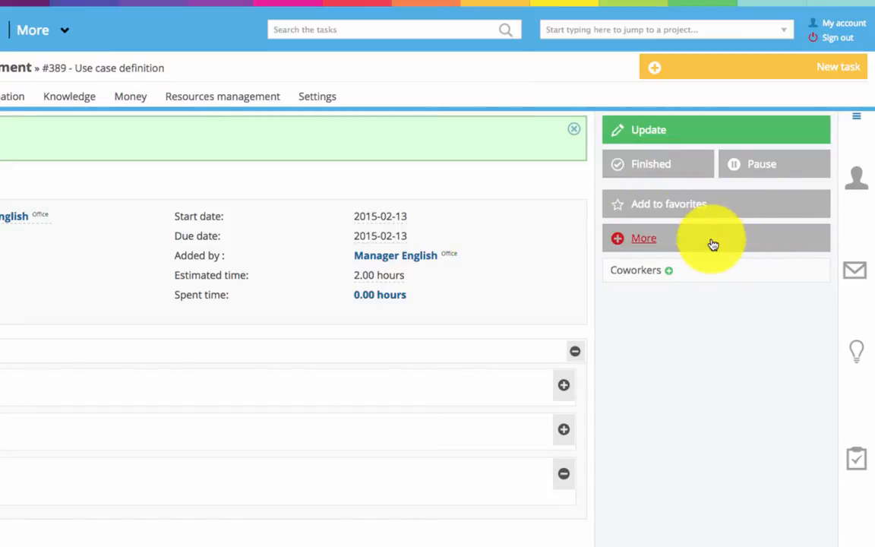
Step: Enter 1 hour in the Log time form from More, then cancel it leaving spent time 0.00
left_click(644, 237)
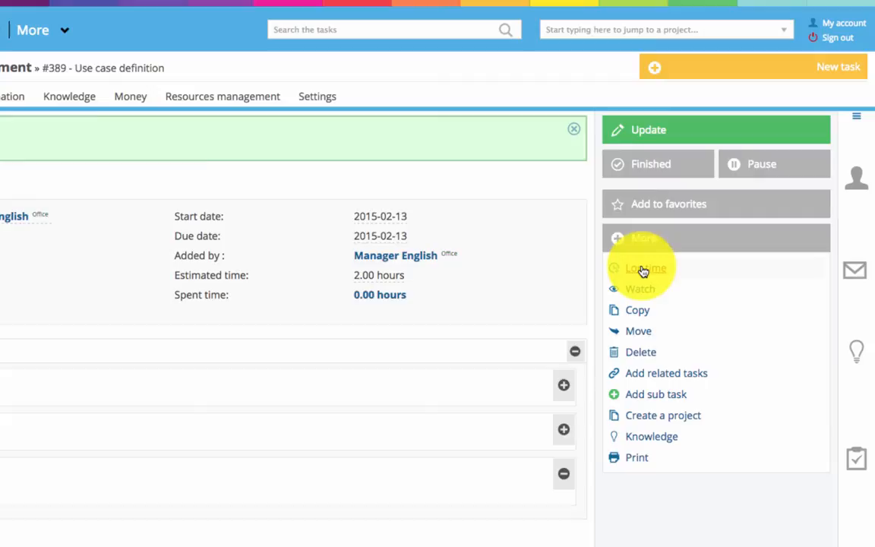
left_click(644, 268)
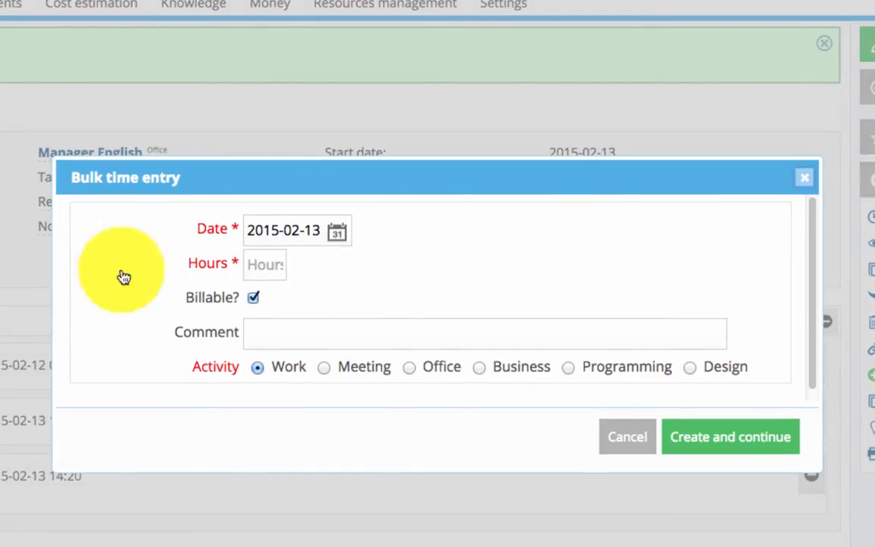
left_click(264, 264)
type("1")
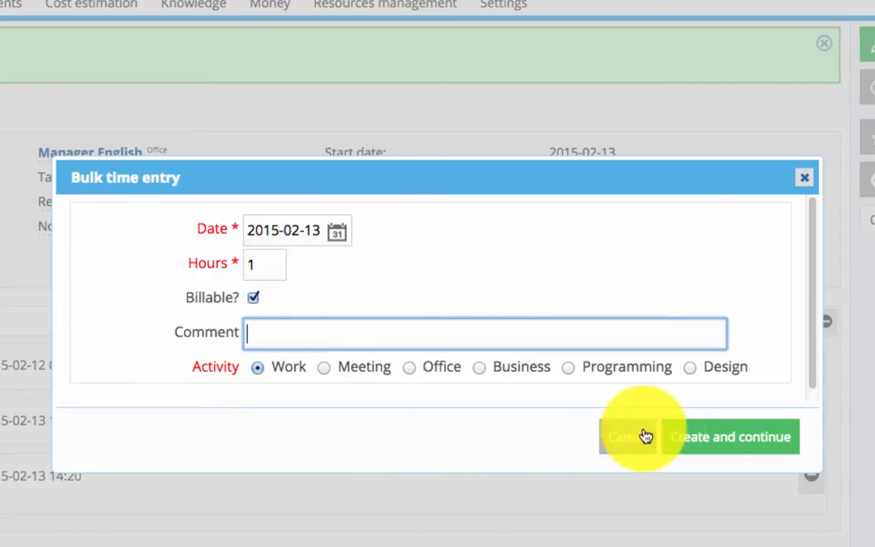
left_click(629, 438)
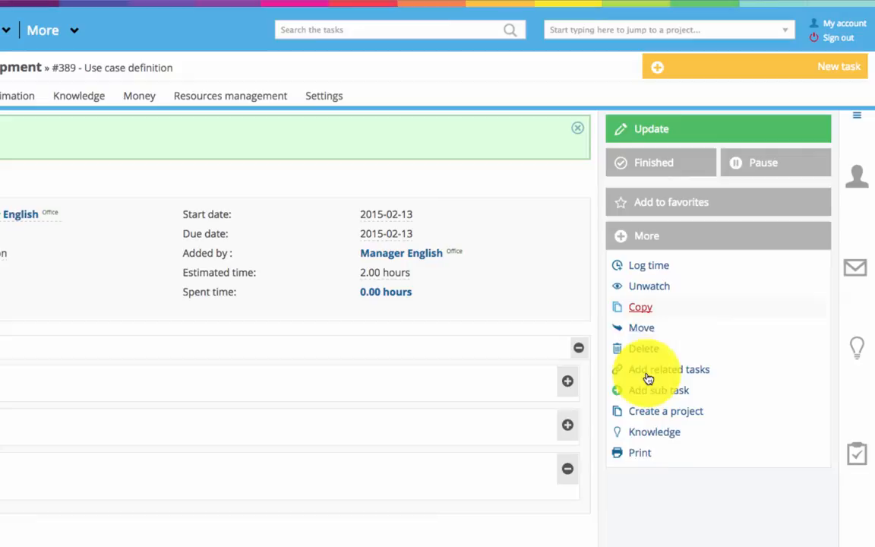
Step: Copy task #389 from the More menu and create the copied 'Use case definition' task
left_click(647, 236)
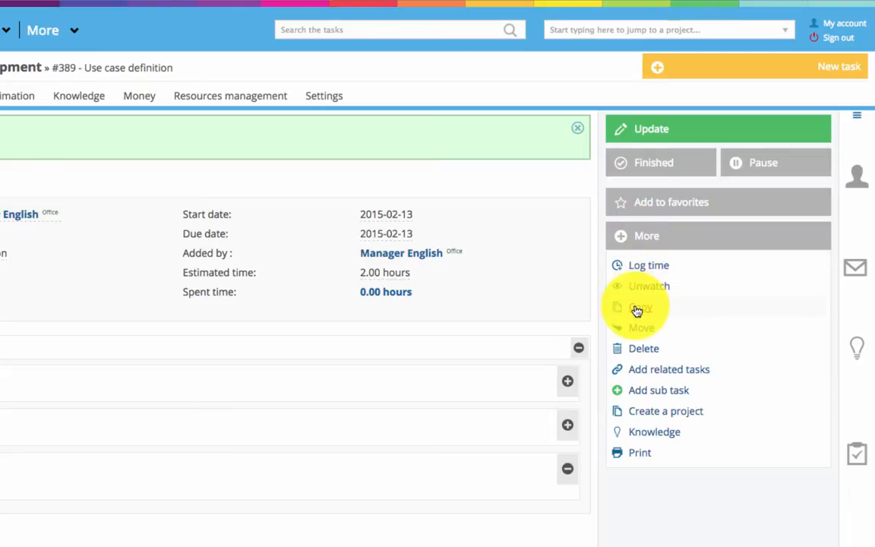
left_click(642, 306)
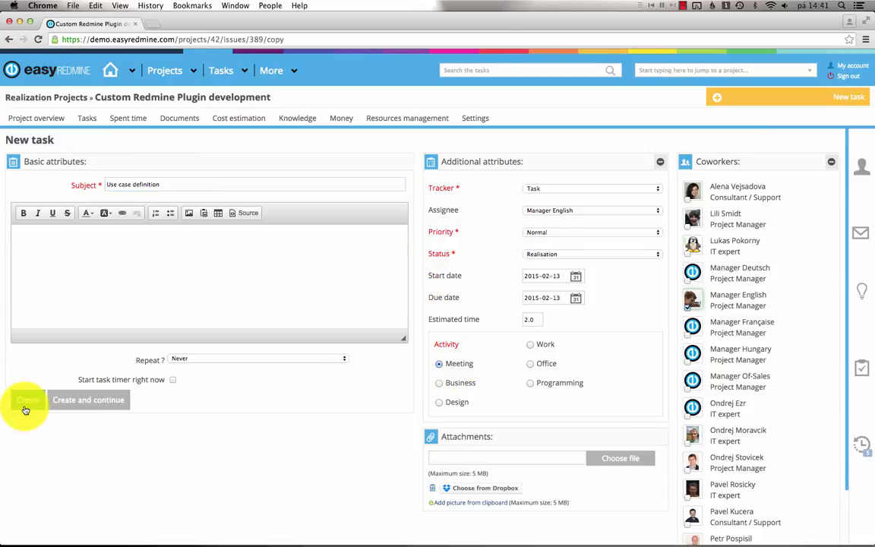
left_click(27, 400)
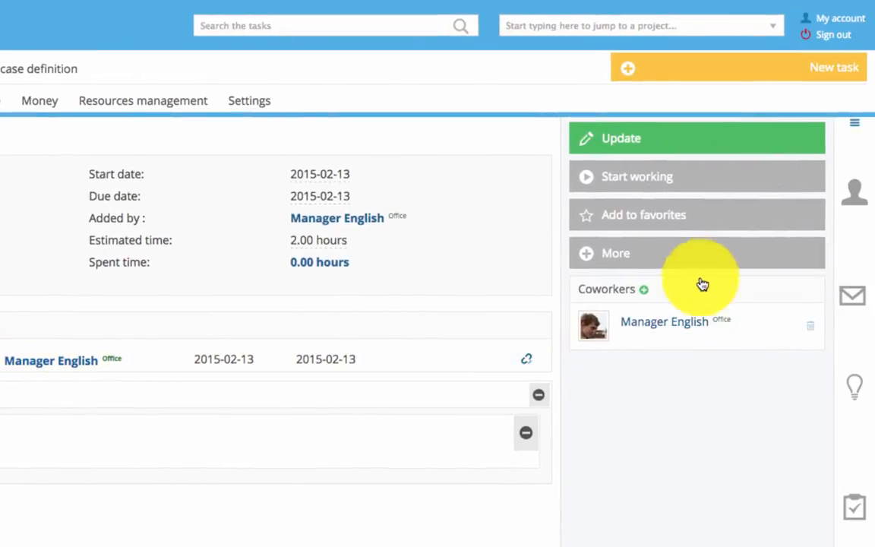
Step: Copy task #389 again via More > Copy and submit unchanged, creating task #469
left_click(615, 252)
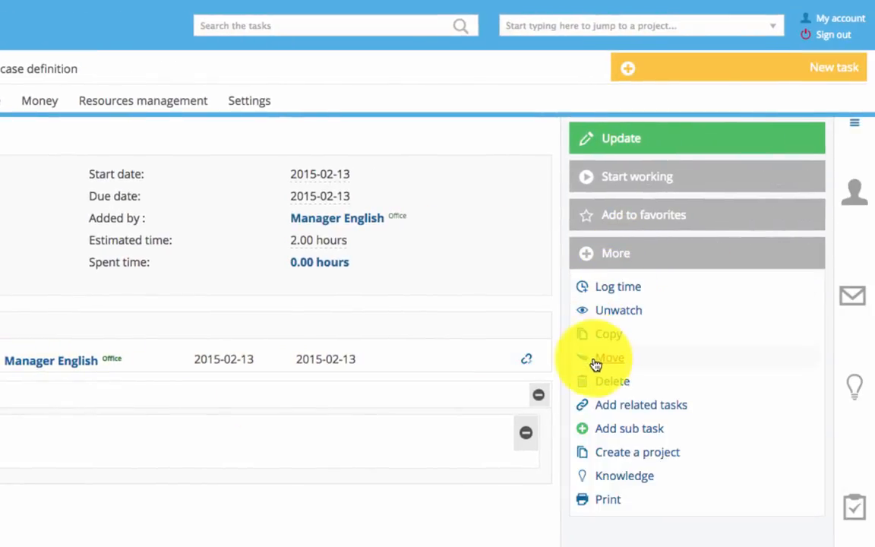
left_click(611, 357)
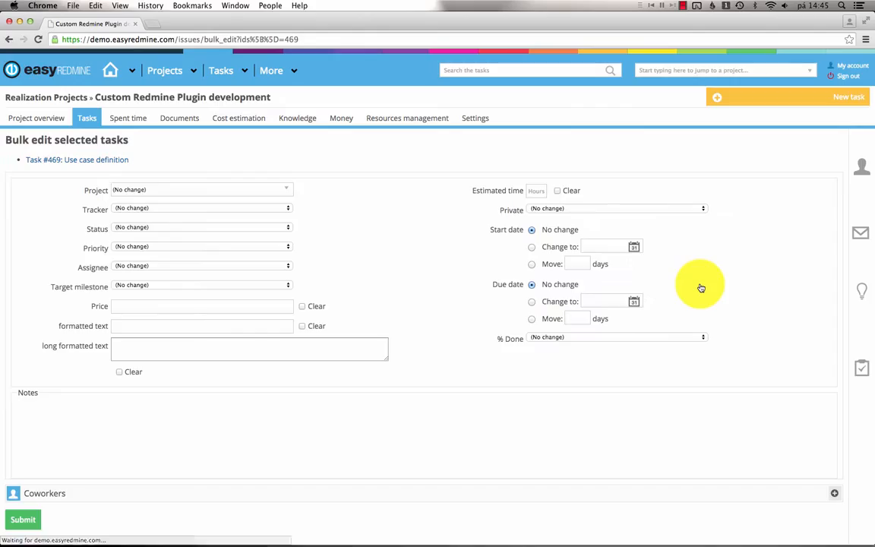
left_click(615, 208)
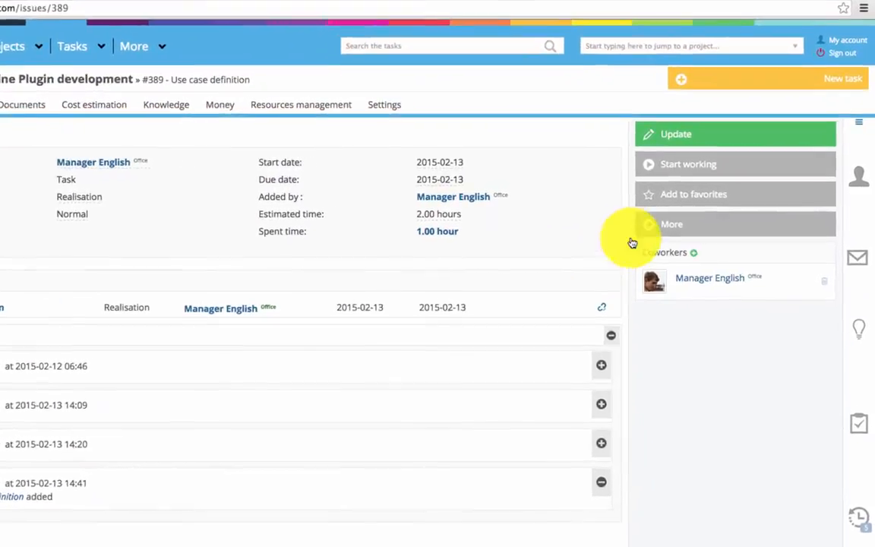
Step: Add a Duplicates relation via More and pick a project task to link to #389
left_click(671, 223)
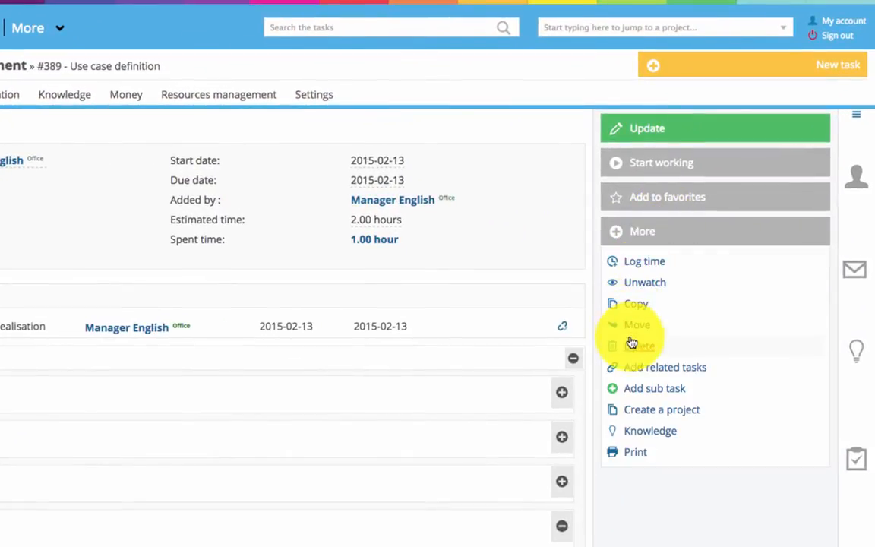
mouse_move(638, 347)
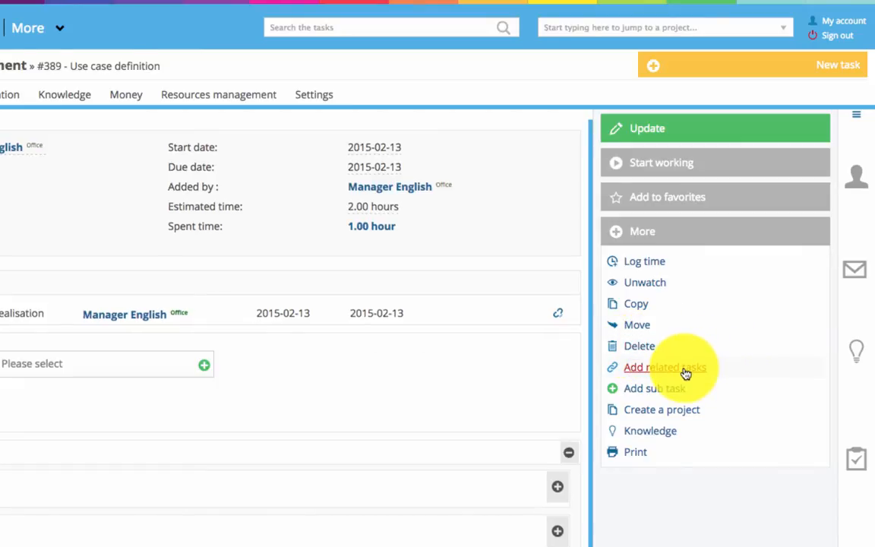
left_click(666, 366)
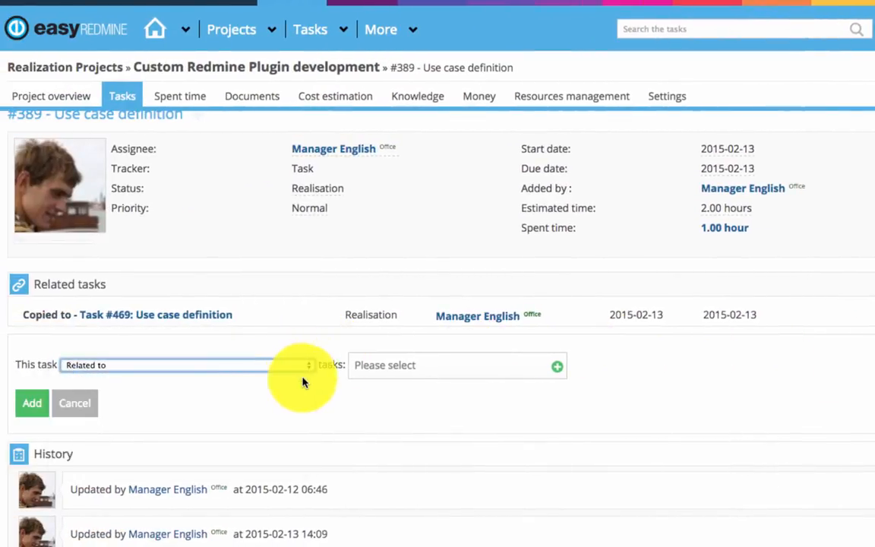
left_click(459, 365)
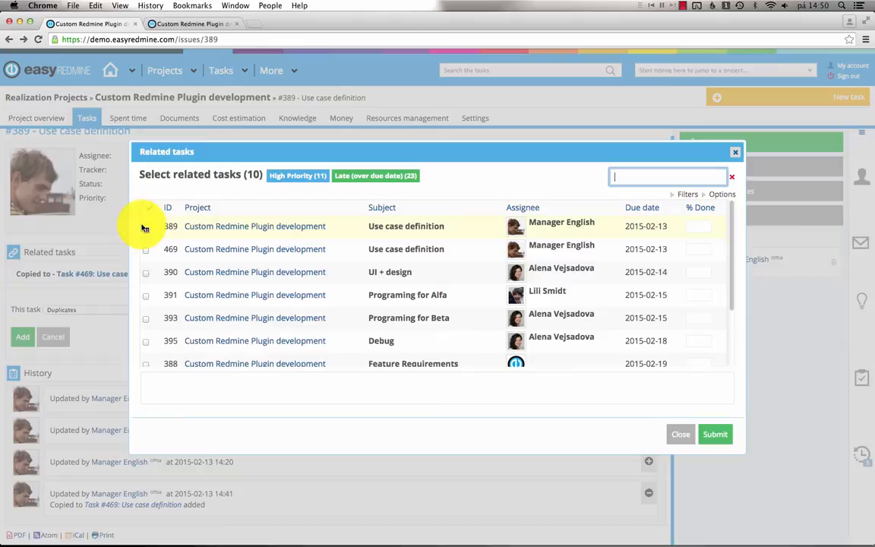
left_click(681, 435)
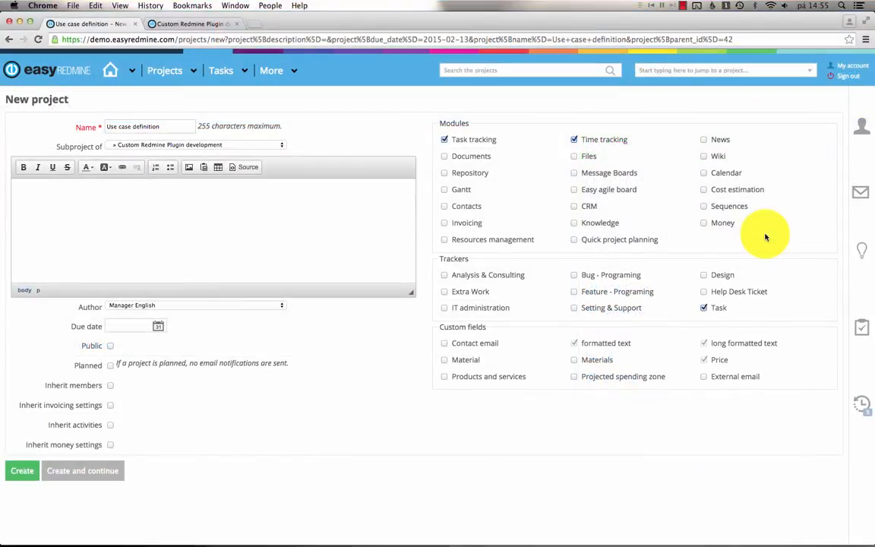
mouse_move(563, 240)
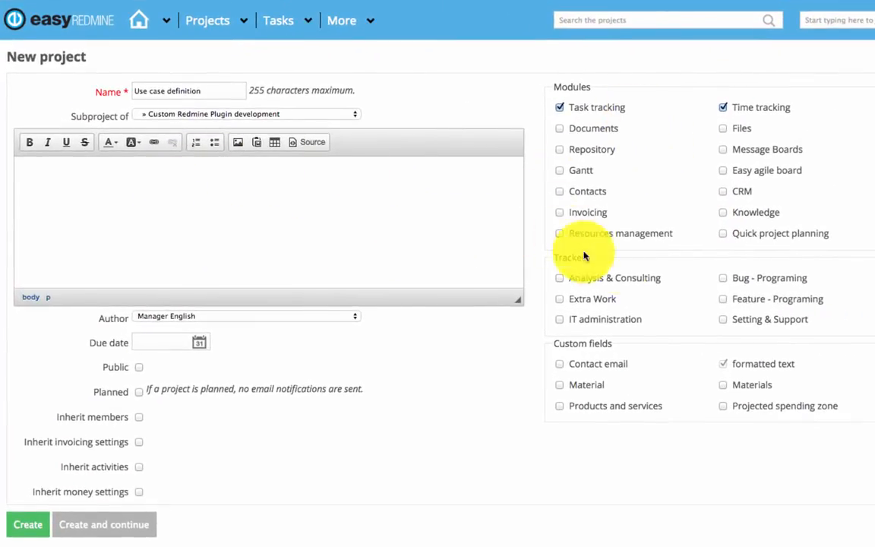
mouse_move(863, 252)
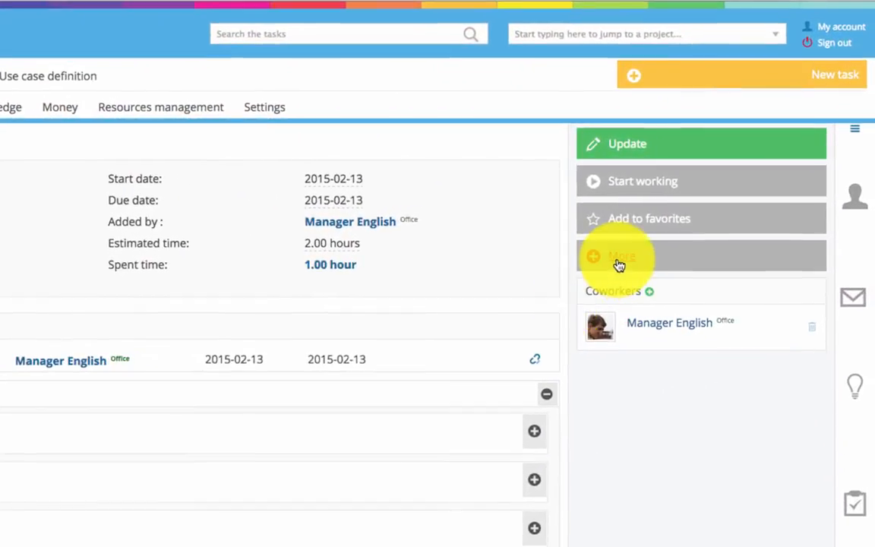
Step: Preview task #389 with the Task print template from More > Print
left_click(621, 255)
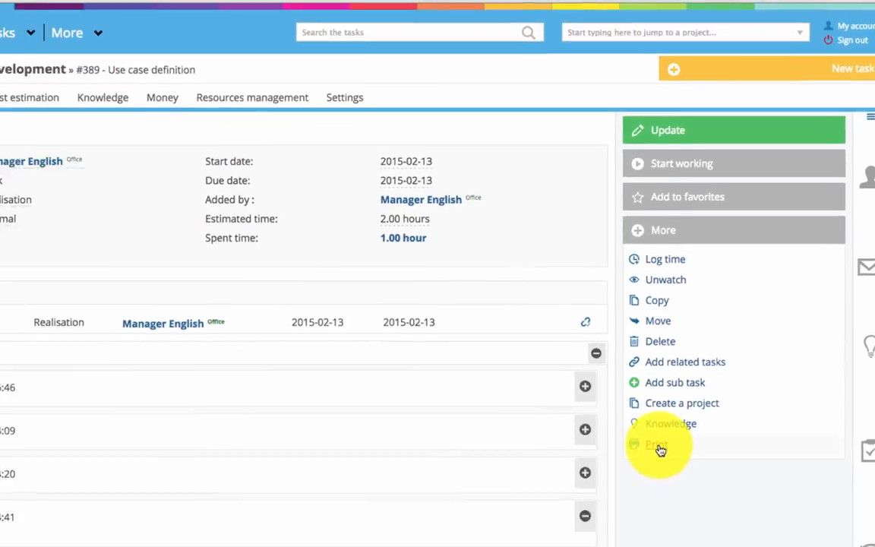
left_click(656, 444)
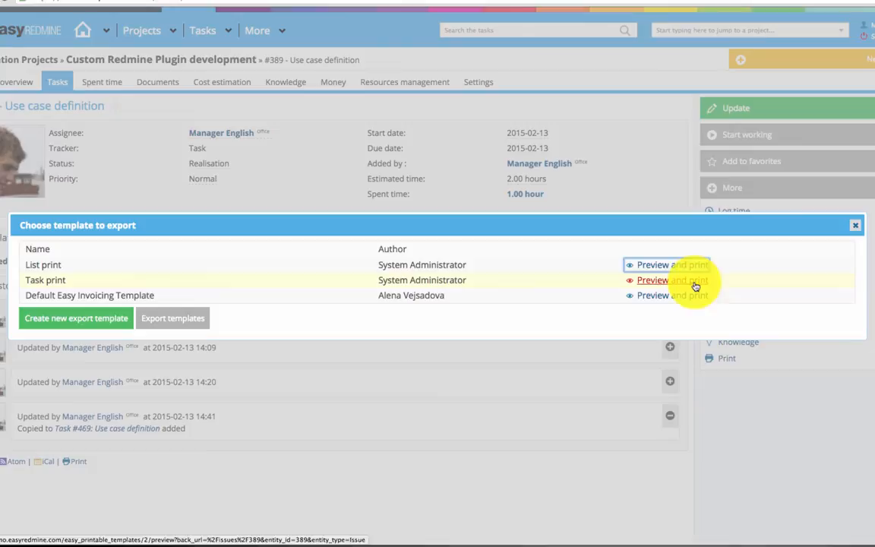
left_click(651, 280)
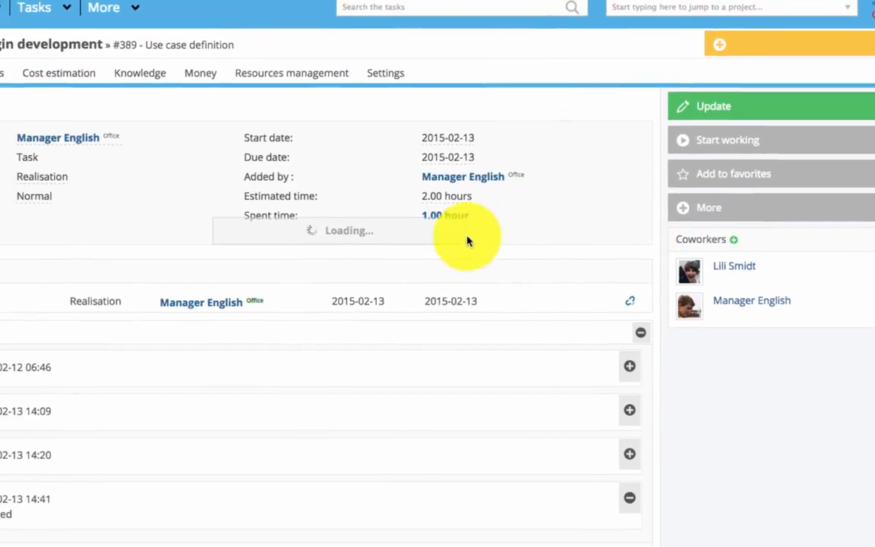
left_click(733, 240)
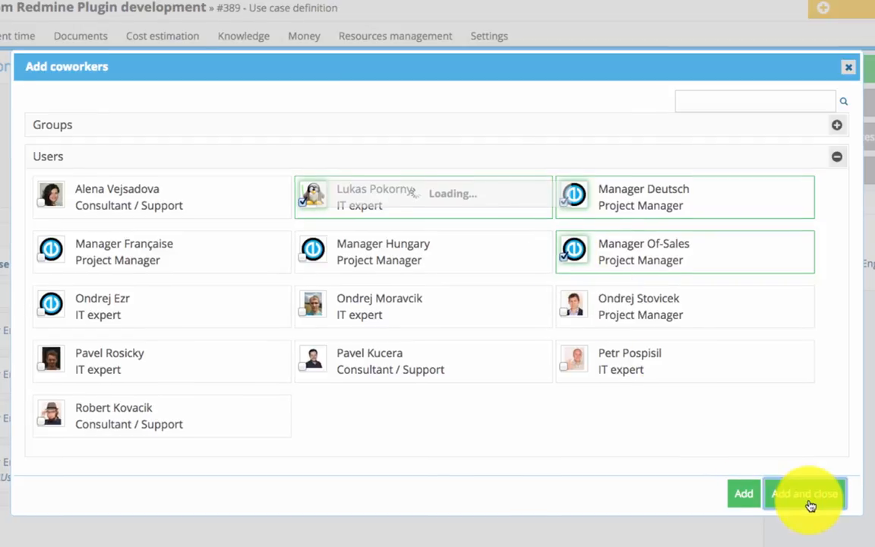
left_click(806, 492)
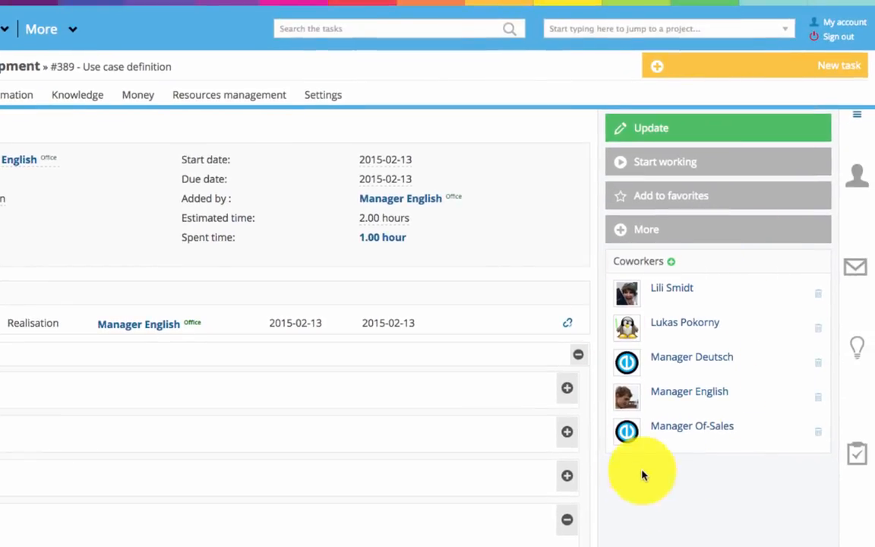
Step: Scroll to the bottom of the task page to show the PDF, Atom, iCal and Print links
scroll("down", 3)
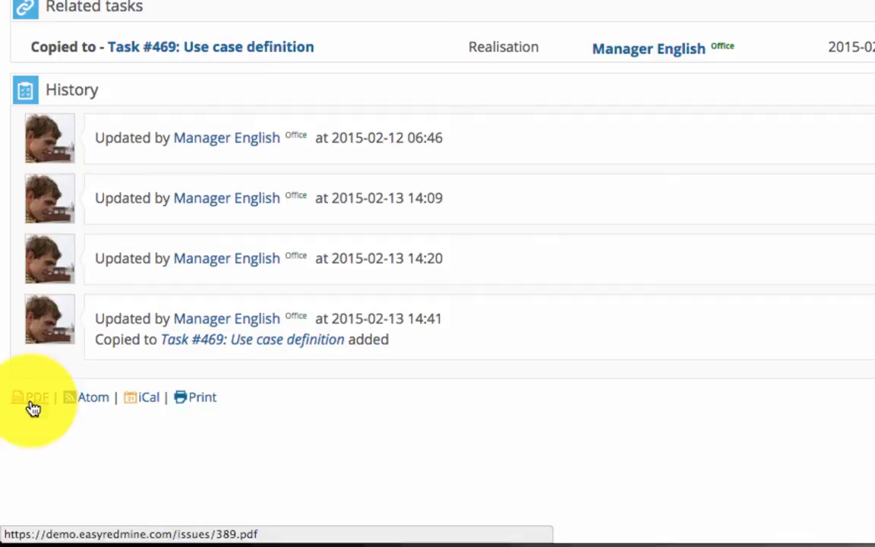
mouse_move(251, 407)
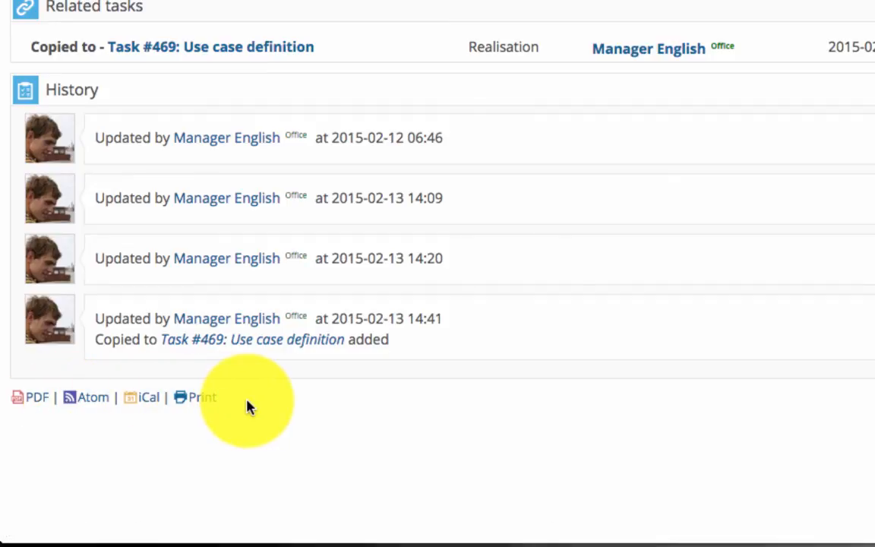